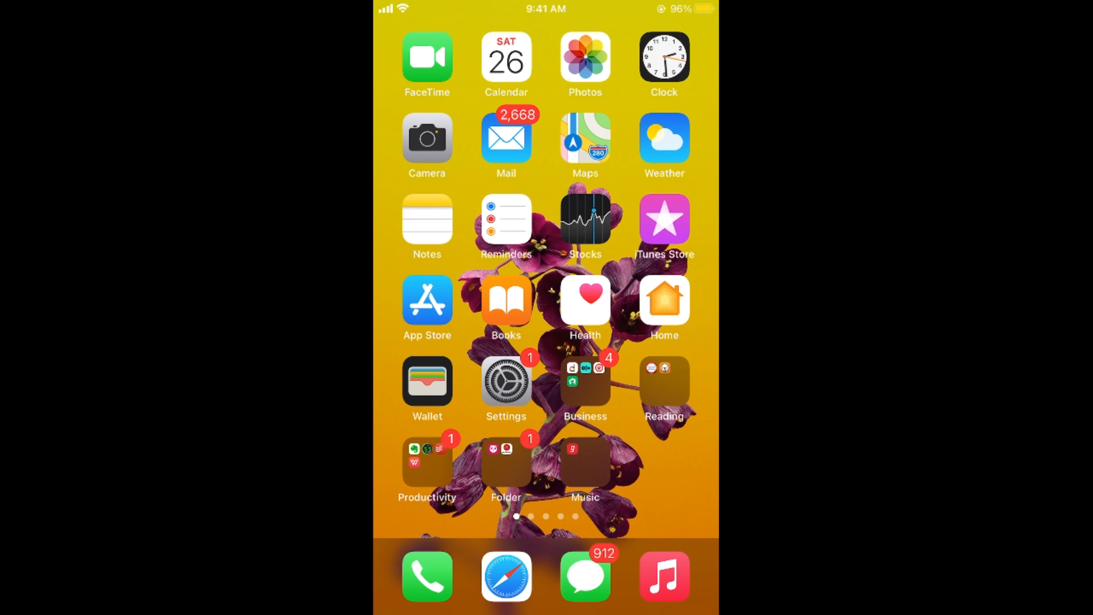
- Launch Settings from the home screen and bring the General section into view
left_click(506, 381)
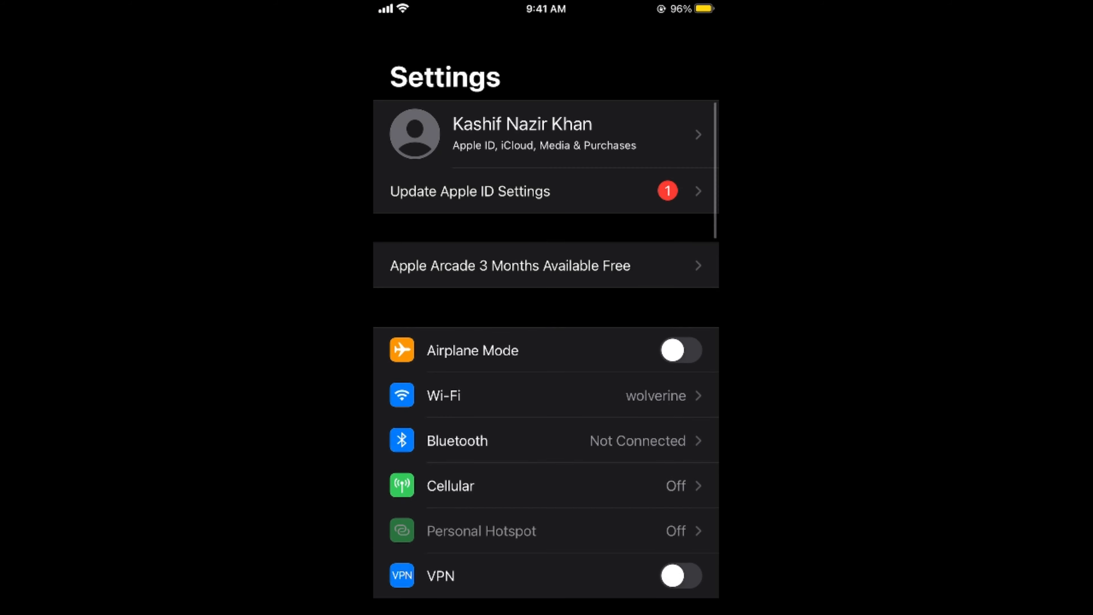
scroll("down", 3)
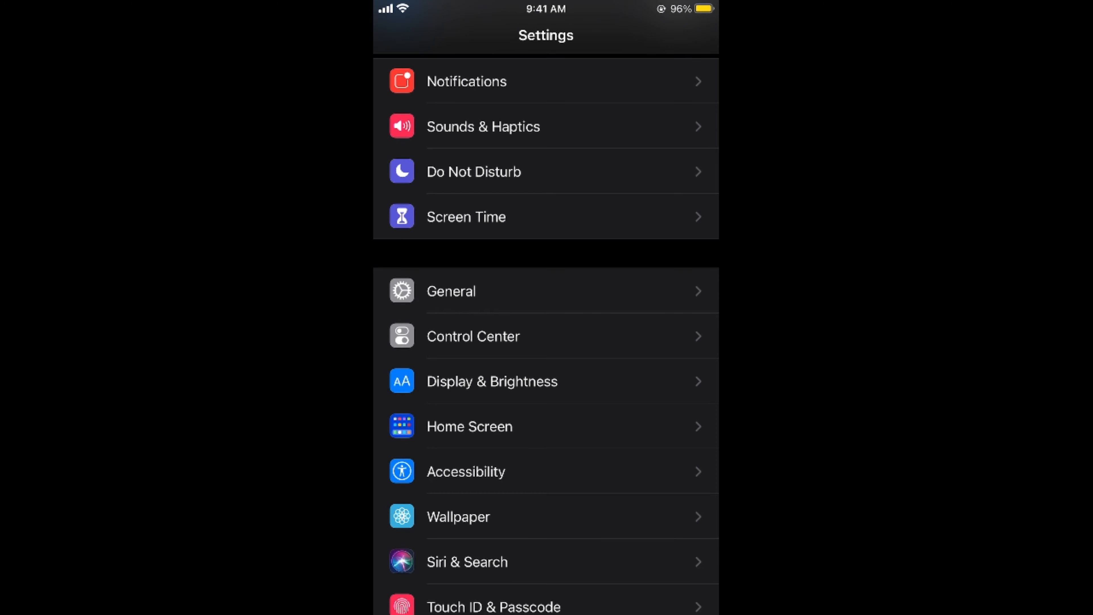
left_click(491, 381)
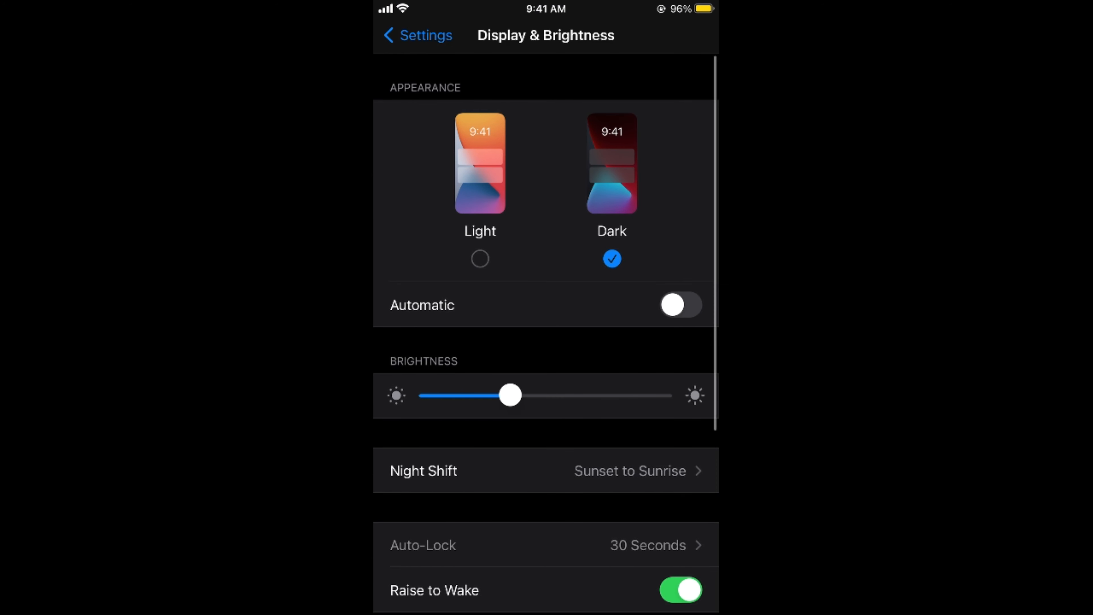
scroll("down", 3)
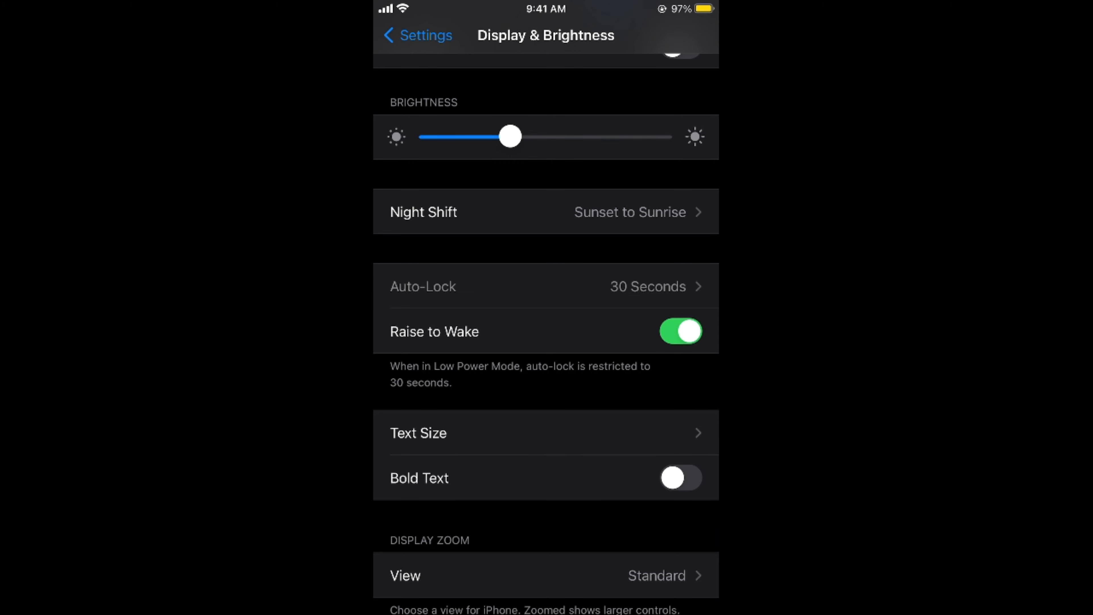
left_click(415, 35)
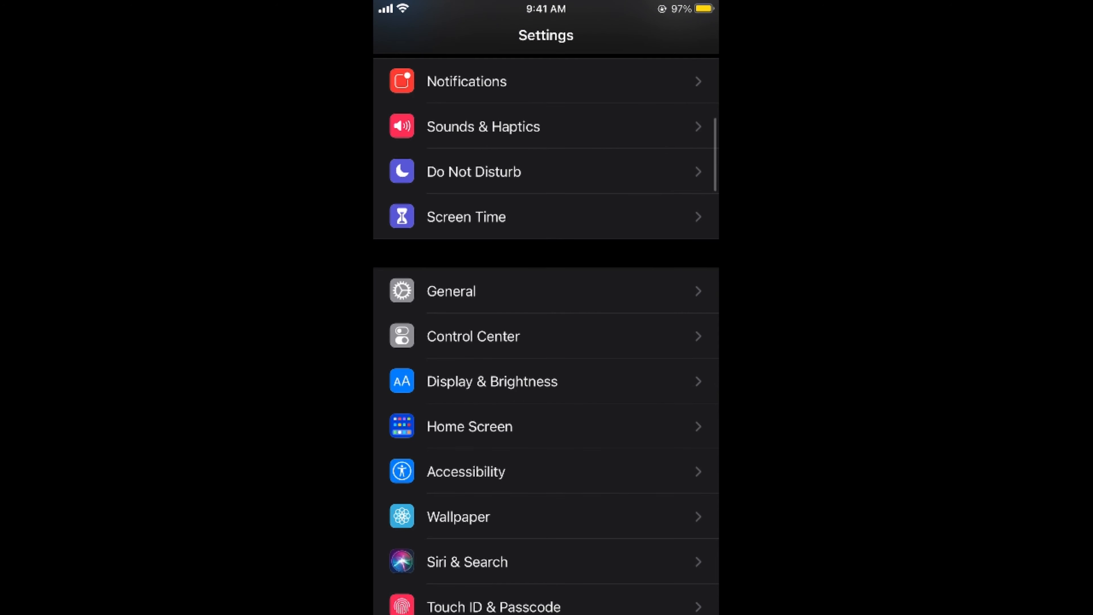
- Switch off Low Power Mode under Battery and return to the main settings list
scroll("down", 3)
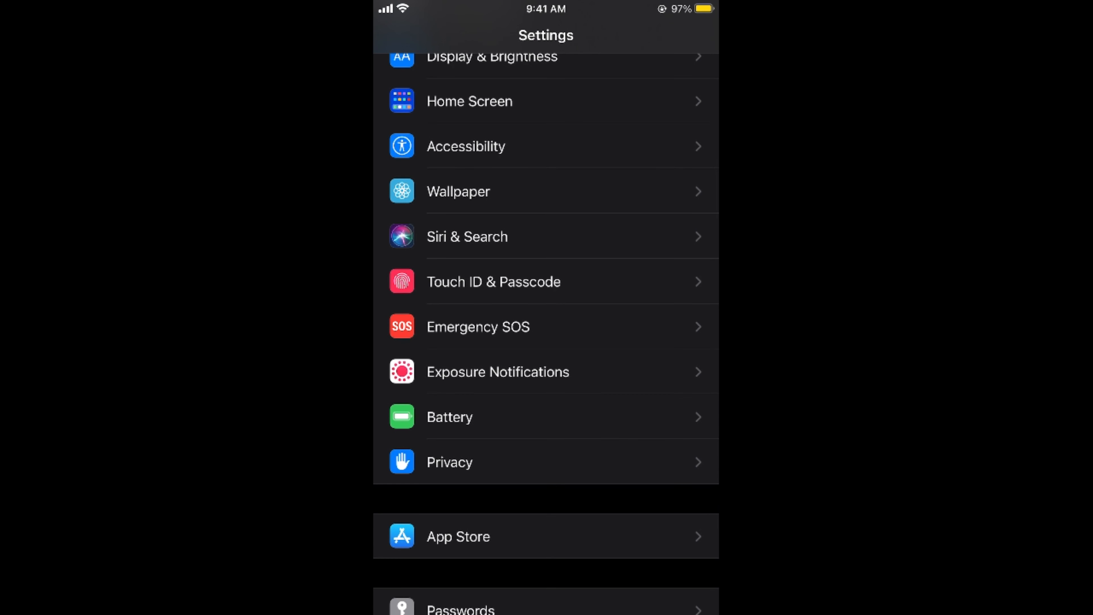
left_click(450, 417)
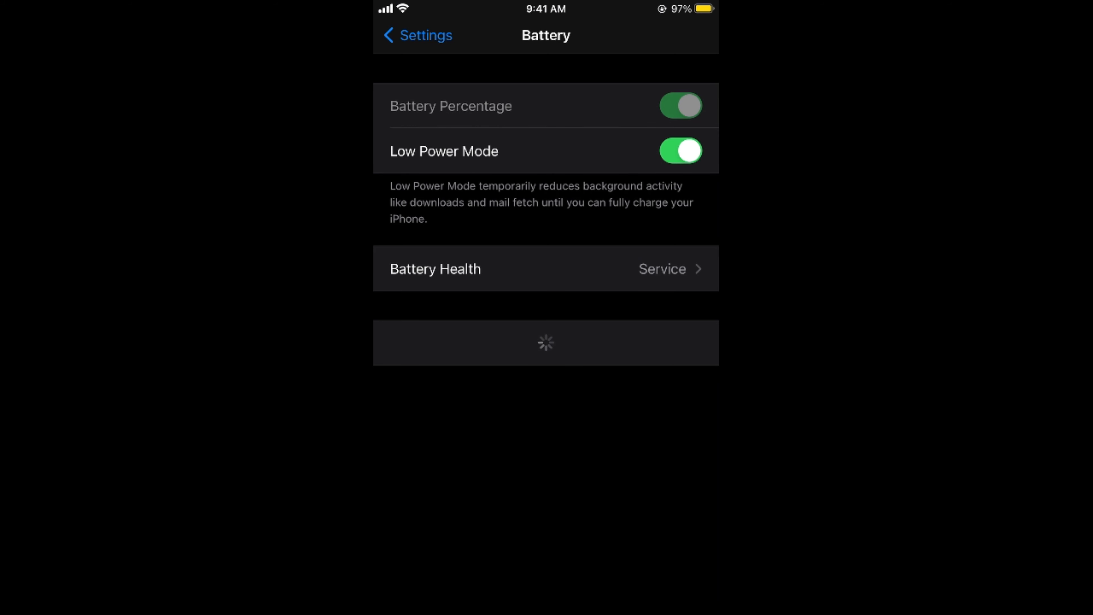
left_click(679, 151)
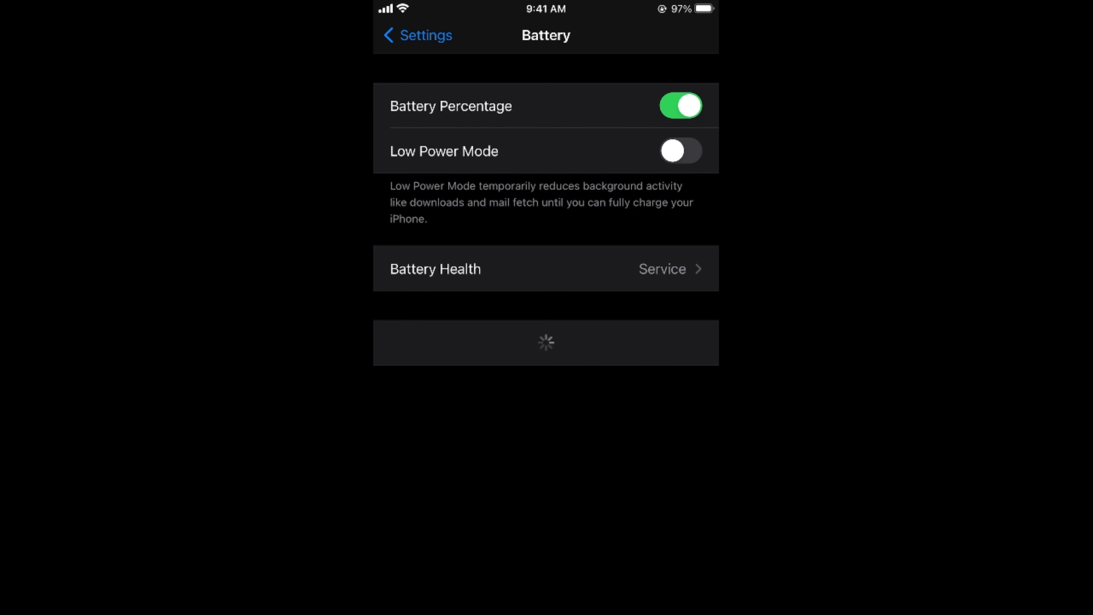
left_click(415, 34)
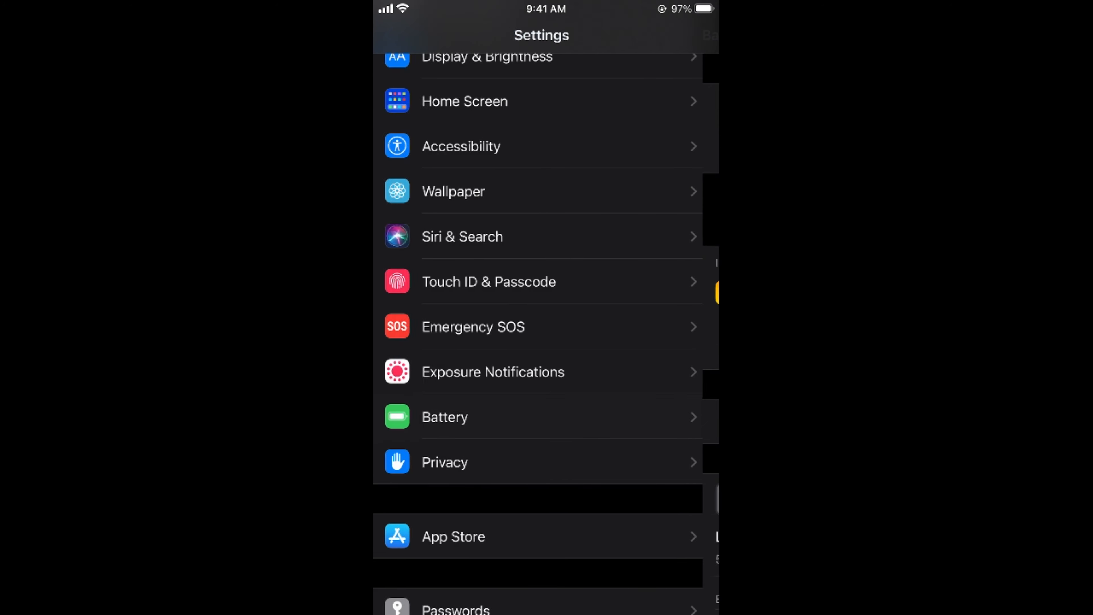
- Set Auto-Lock to Never under Display & Brightness
scroll("down", 3)
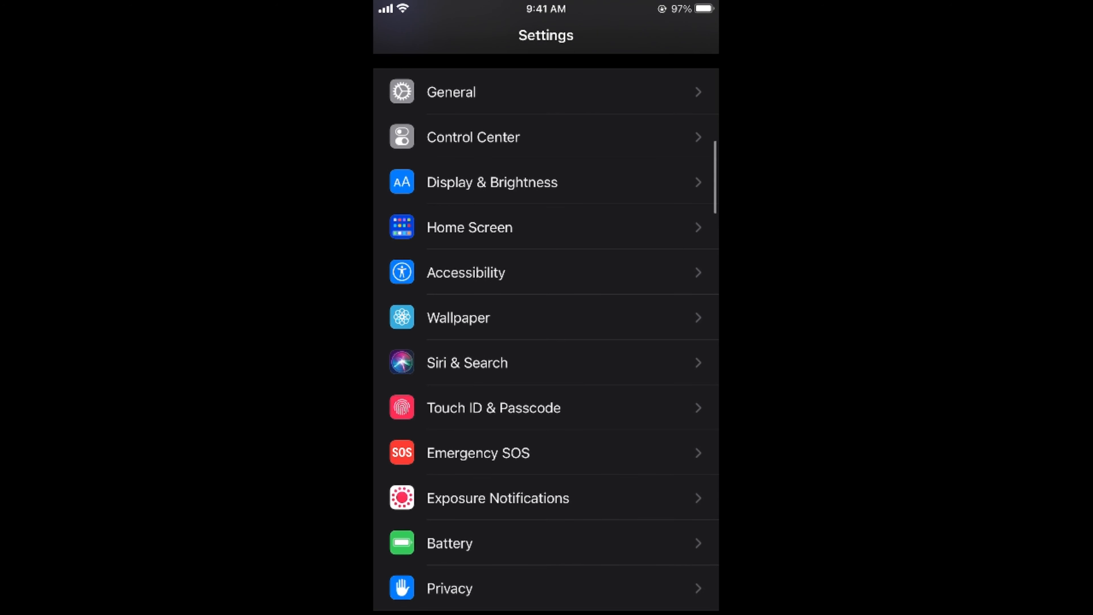
left_click(492, 182)
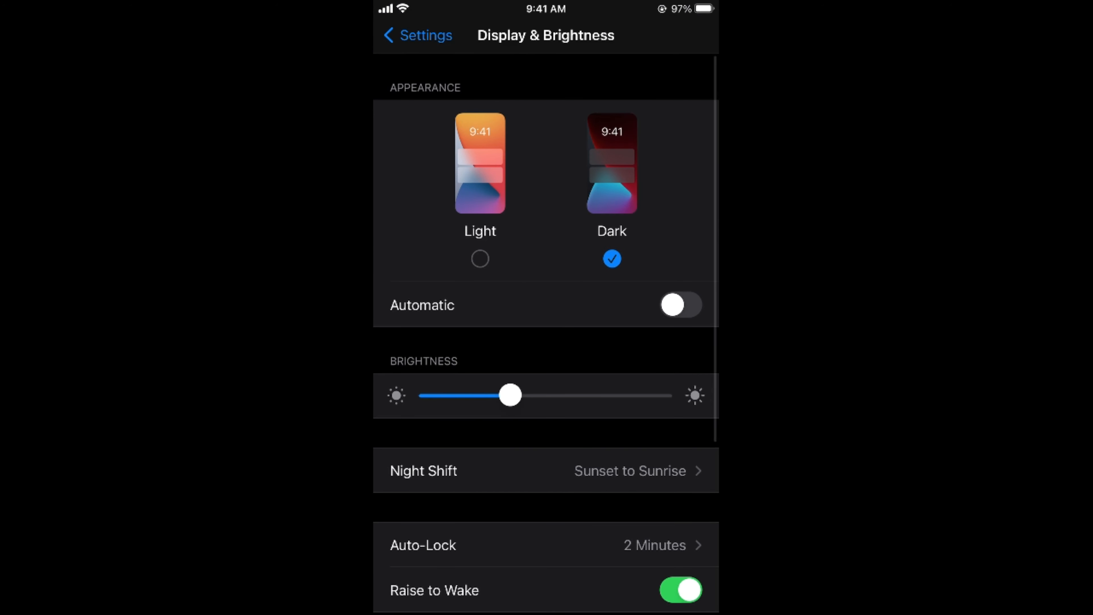
scroll("down", 3)
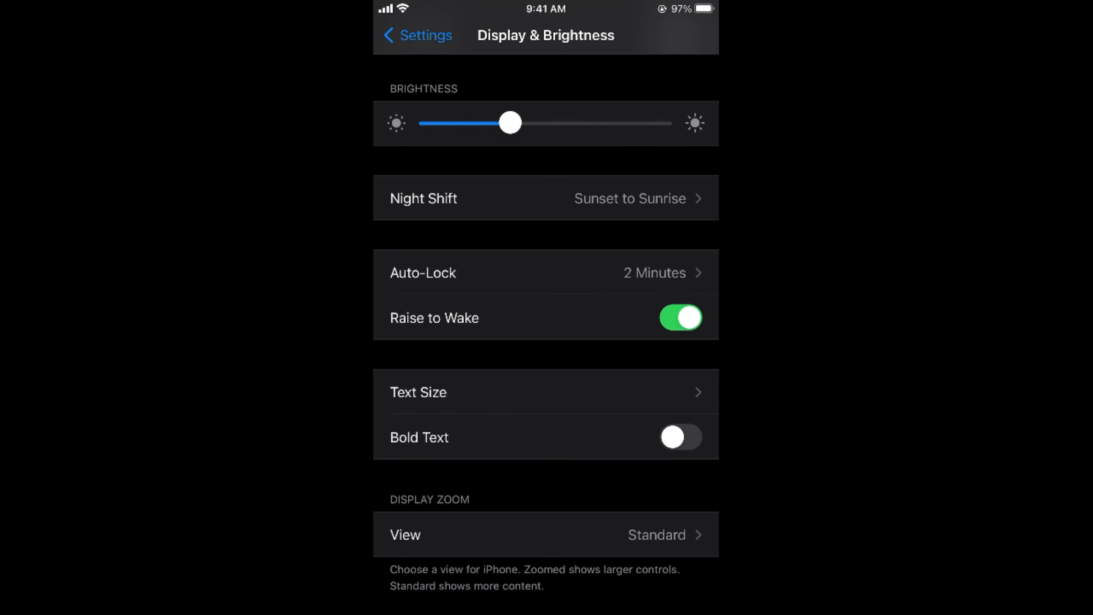
left_click(546, 272)
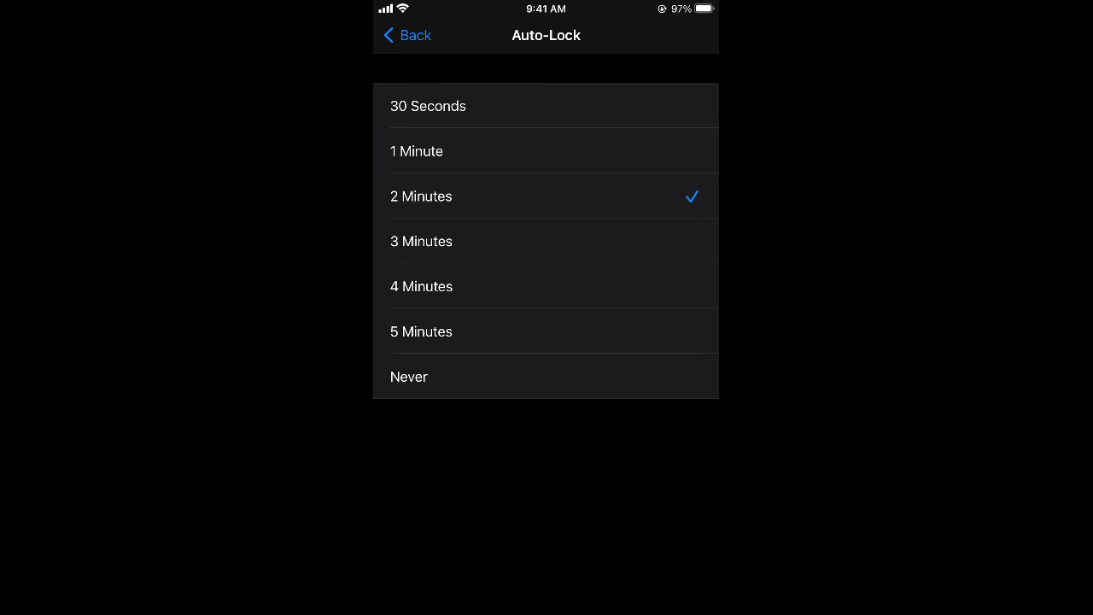
left_click(546, 376)
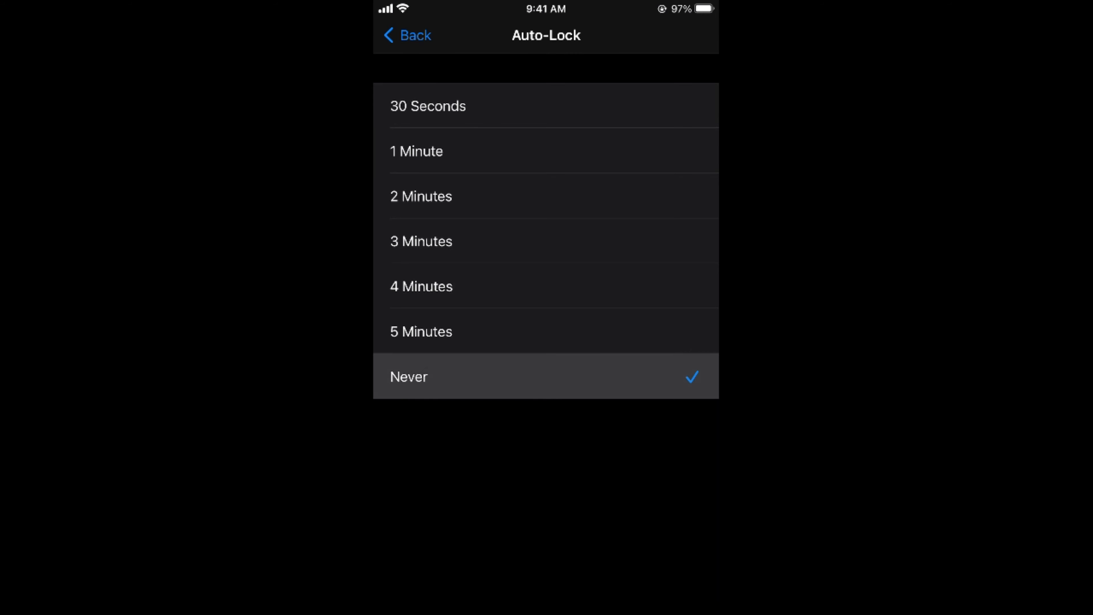